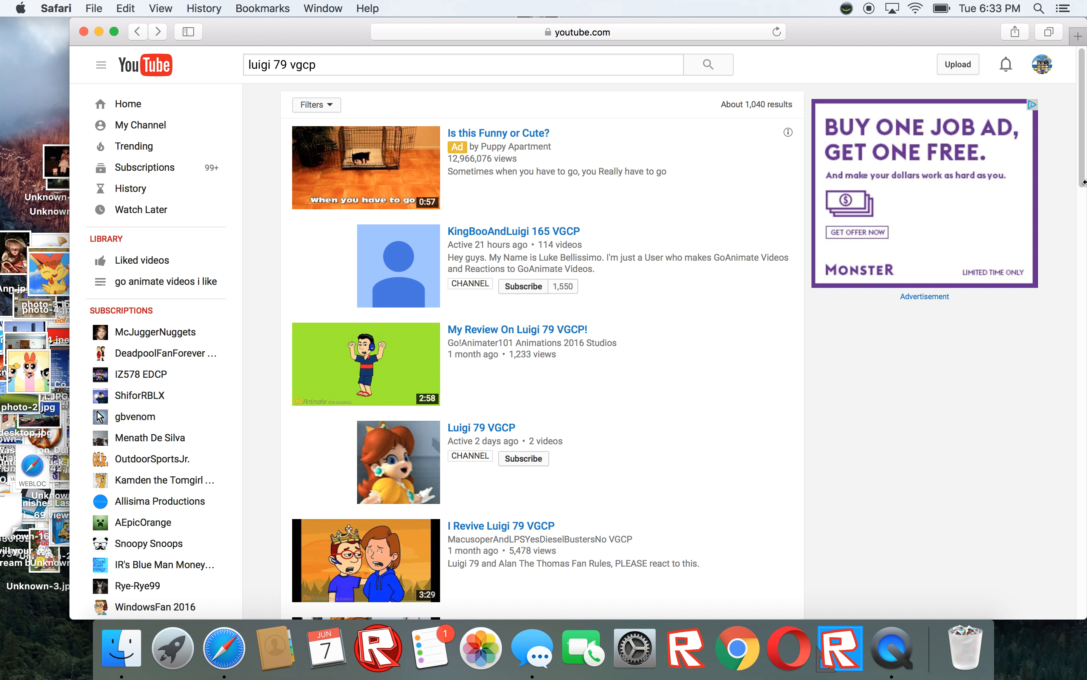
Step: Open the KingBooAndLuigi 165 VGCP channel from the search results, reaching its closed-channel notice
{"action": "scroll", "scroll_direction": "down", "scroll_amount": 3}
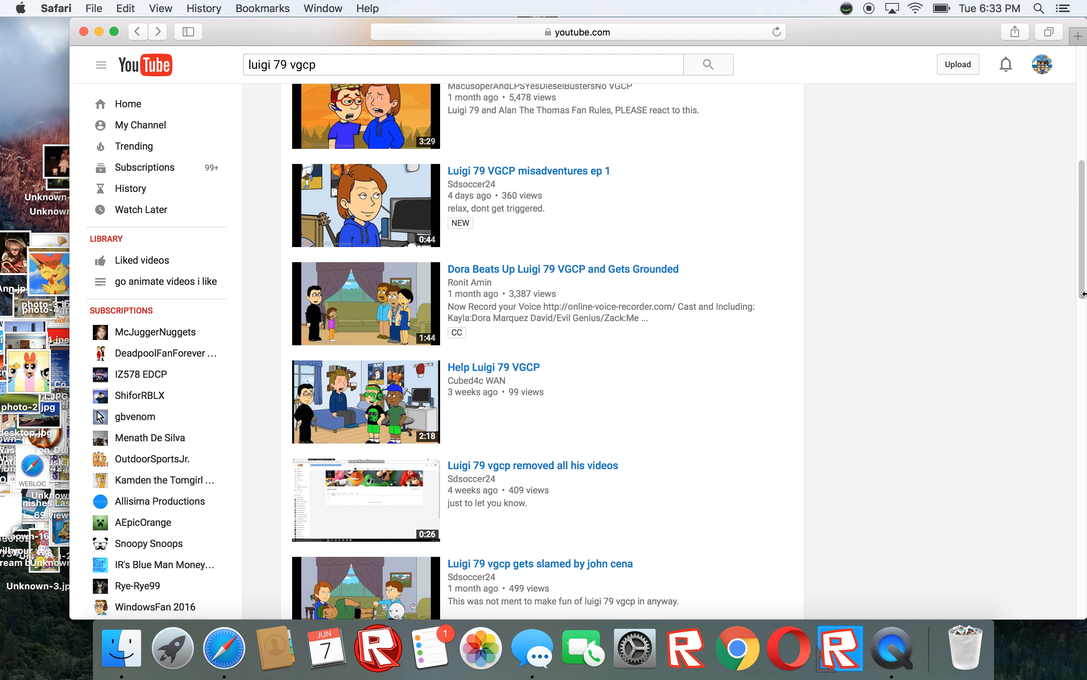
{"action": "scroll", "scroll_direction": "up", "scroll_amount": 3}
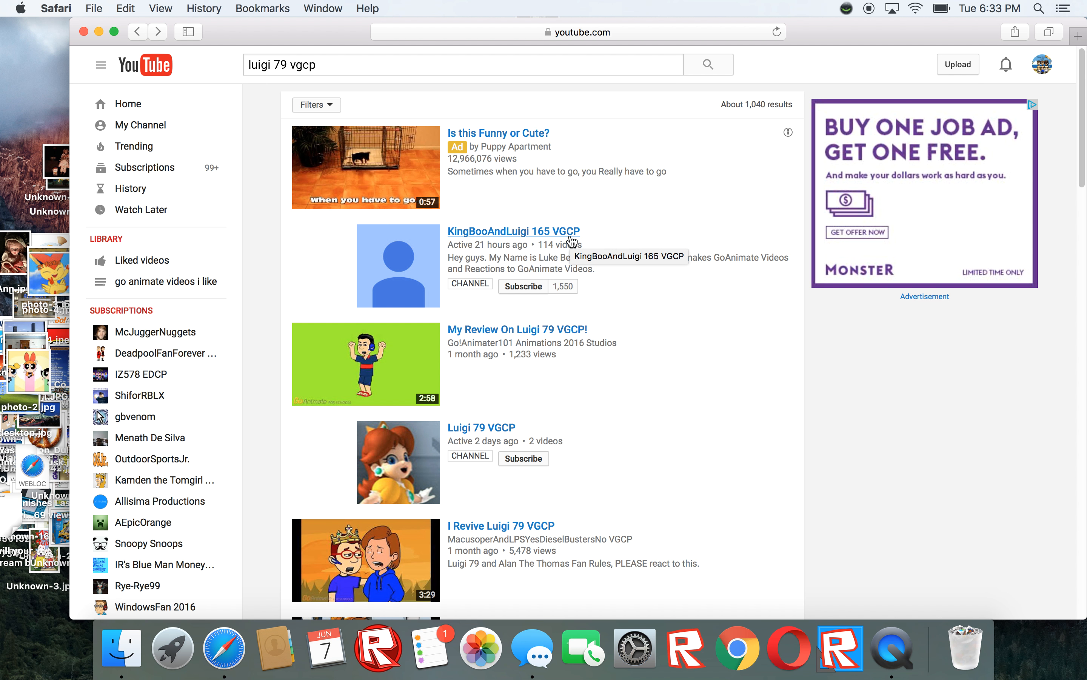
{"action": "left_click", "coordinate": [513, 231]}
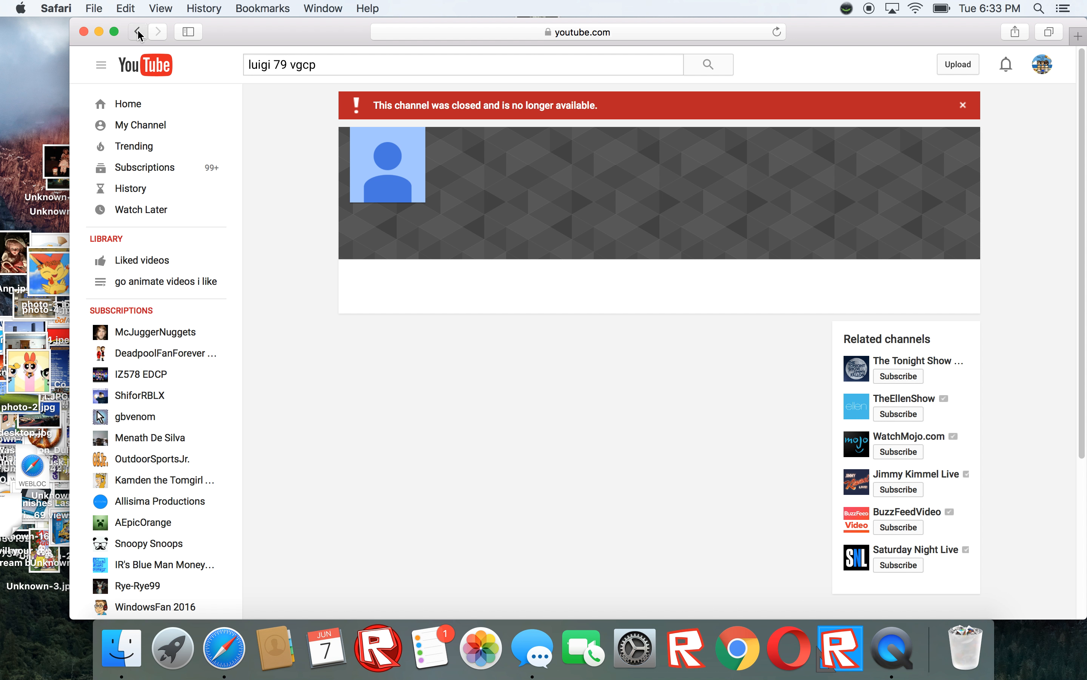
Step: Go back to the luigi 79 vgcp search results and scroll down through them
{"action": "left_click", "coordinate": [138, 32]}
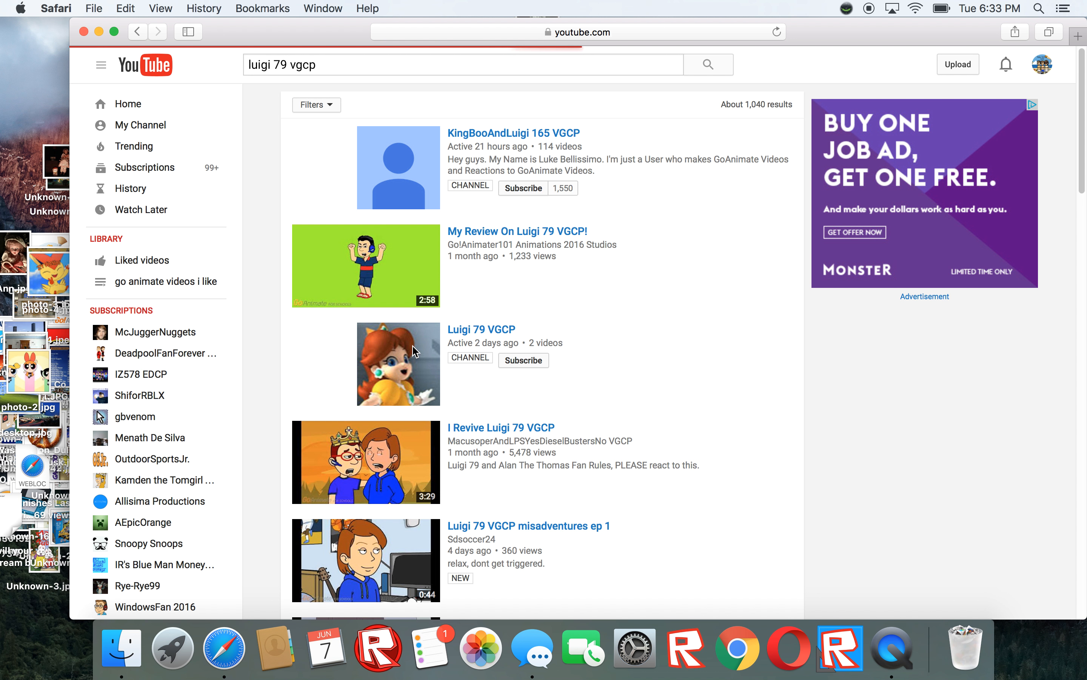
{"action": "left_click", "coordinate": [481, 329]}
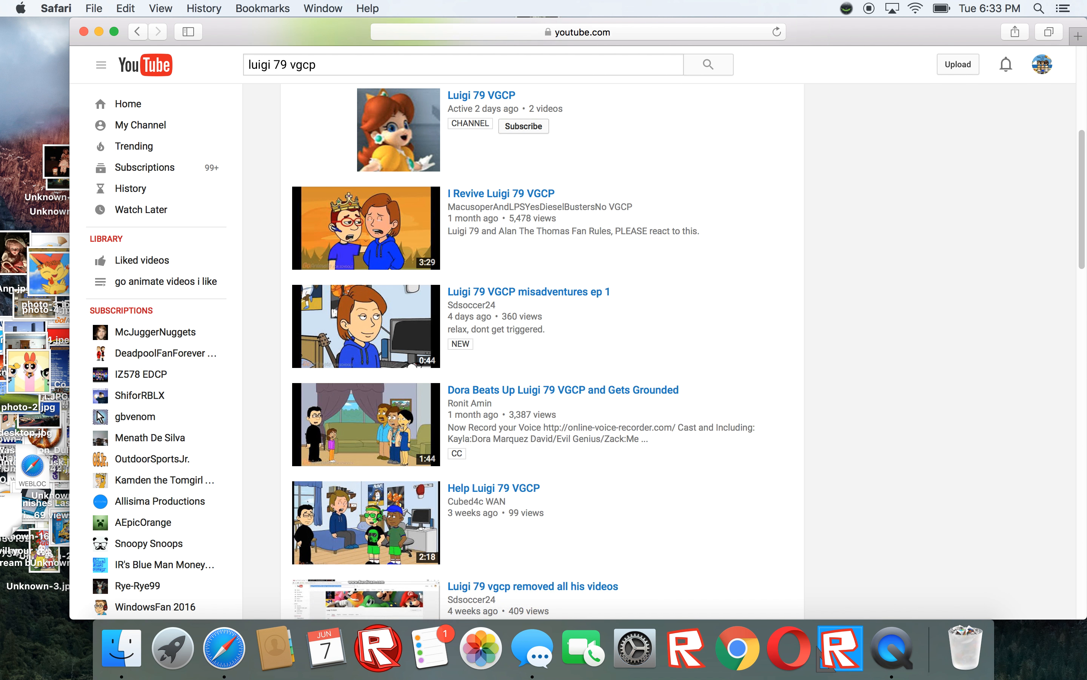
{"action": "scroll", "scroll_direction": "down", "scroll_amount": 3}
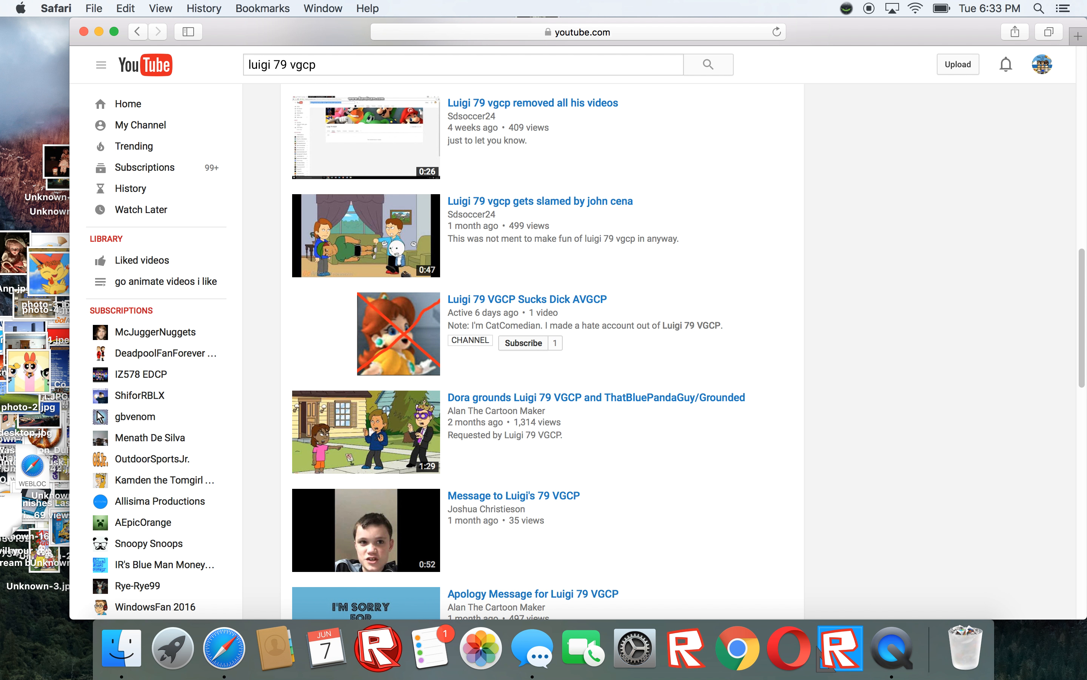
{"action": "scroll", "scroll_direction": "down", "scroll_amount": 3}
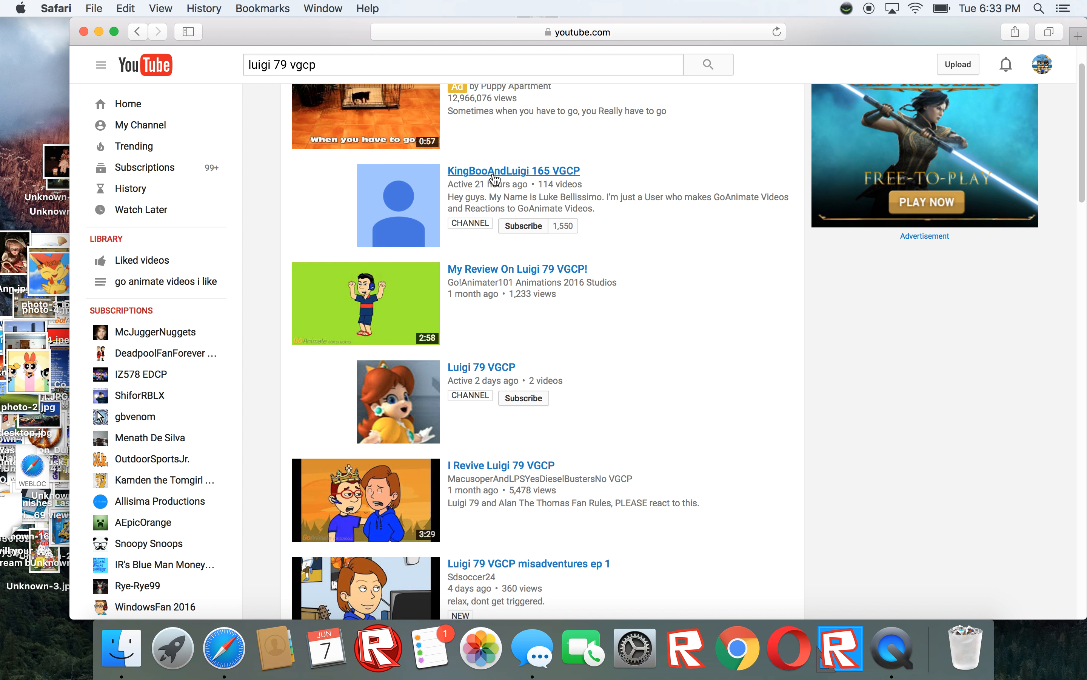
{"action": "mouse_move", "coordinate": [513, 171]}
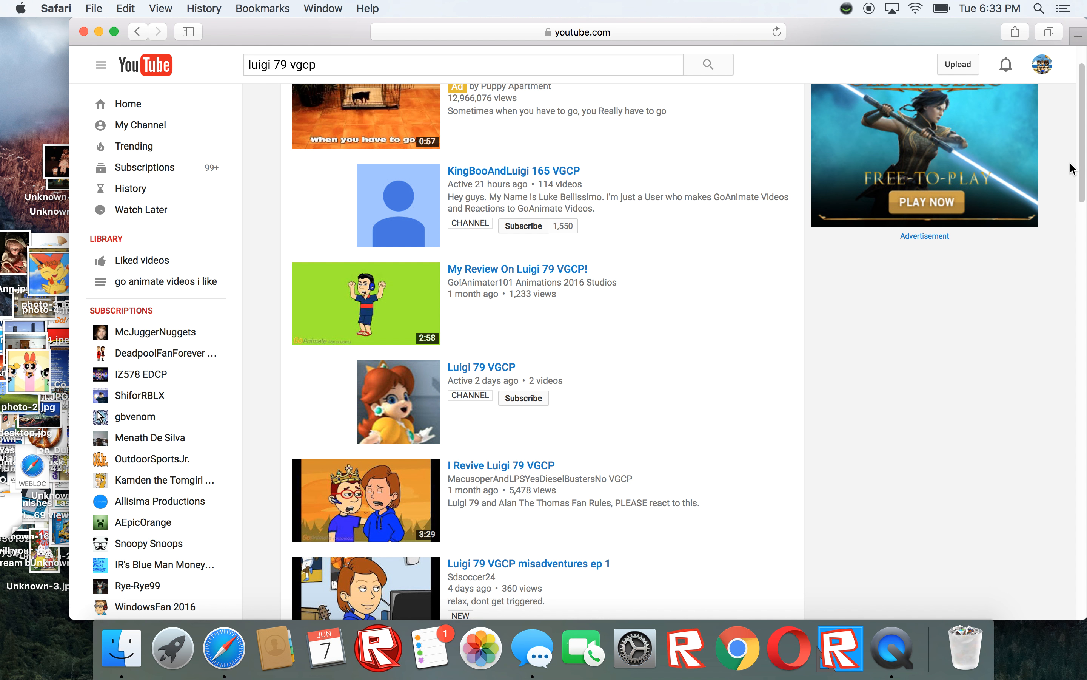
Step: Open "The reason I deleted my Not Luigi 79 VGCP Channel (READ DESC)", reaching its unavailable-video page
{"action": "scroll", "scroll_direction": "down", "scroll_amount": 3}
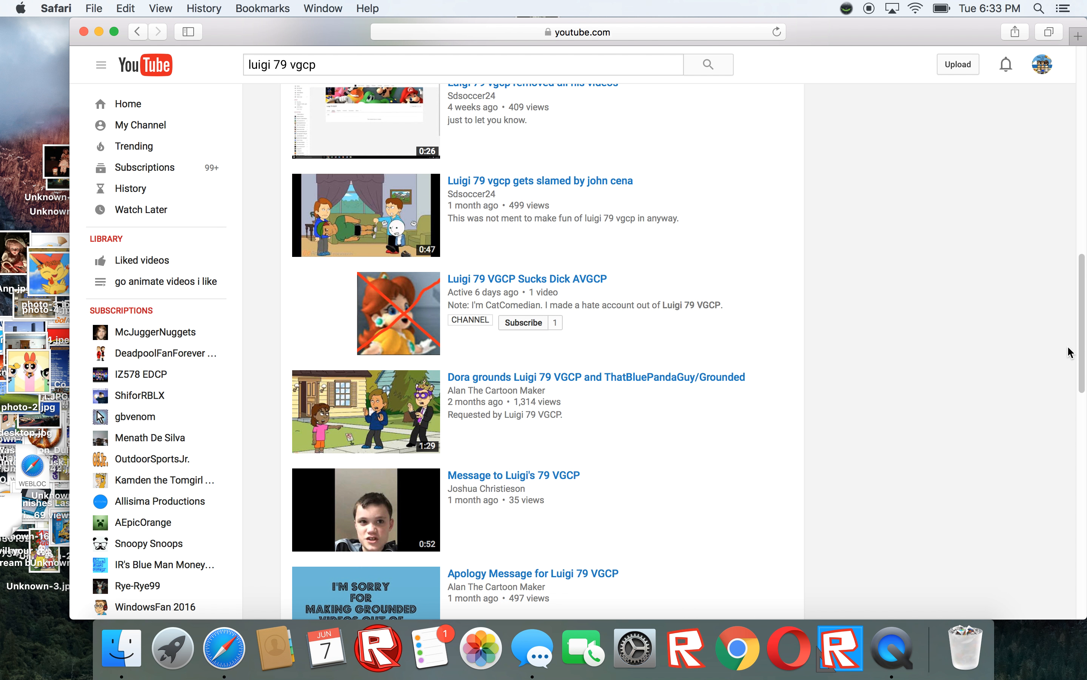
{"action": "scroll", "scroll_direction": "down", "scroll_amount": 3}
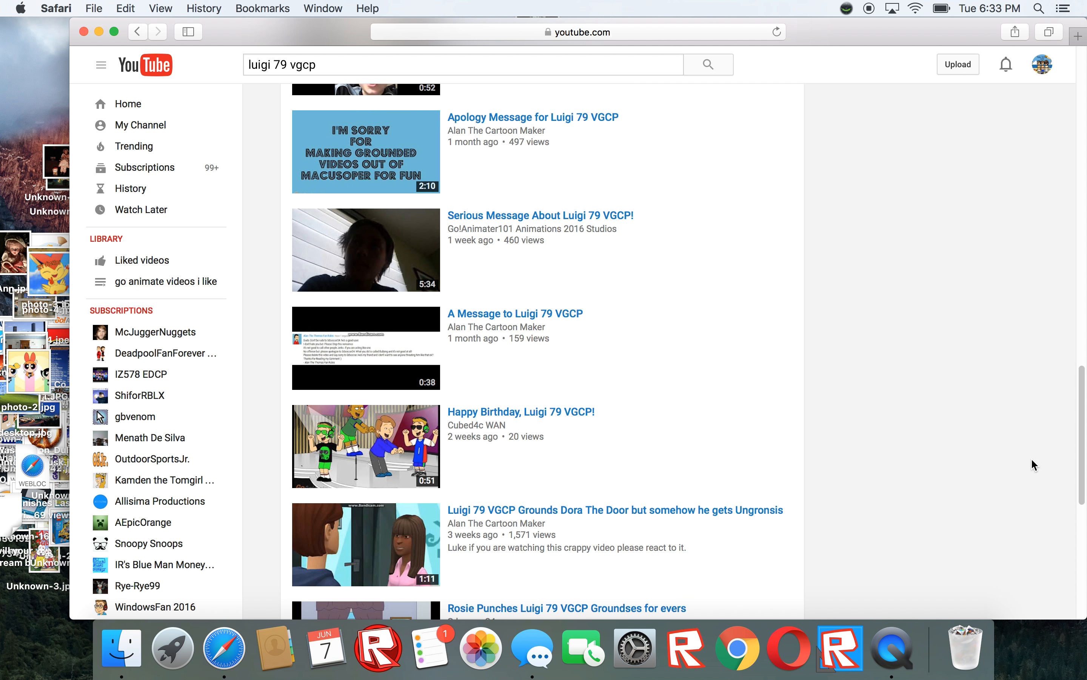
{"action": "scroll", "scroll_direction": "down", "scroll_amount": 3}
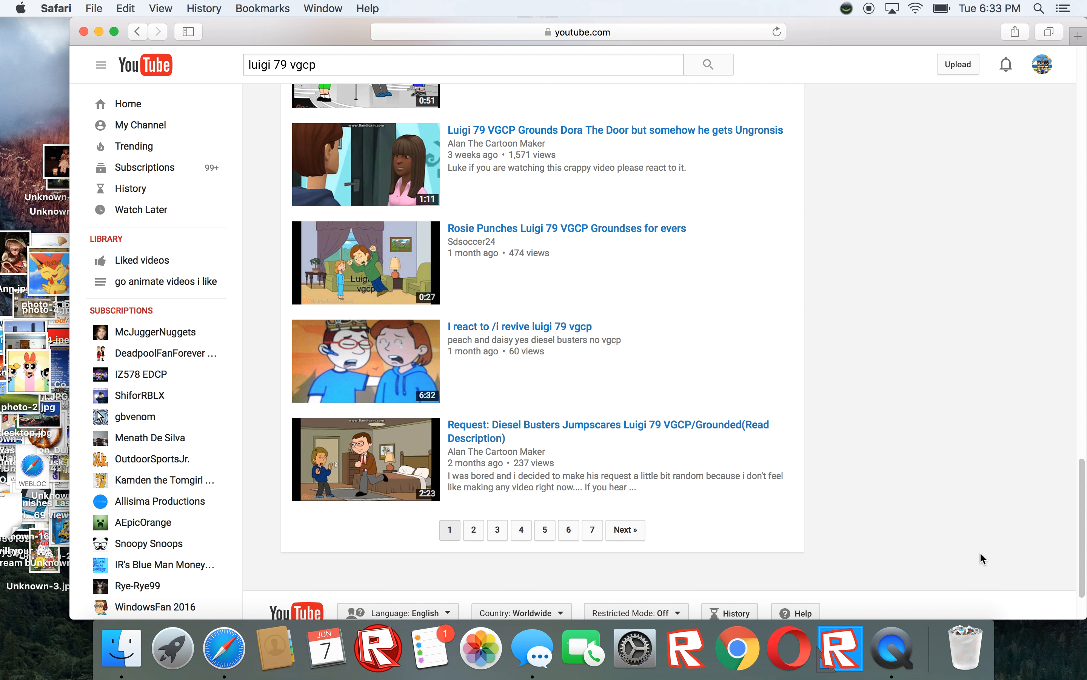
{"action": "mouse_move", "coordinate": [614, 474]}
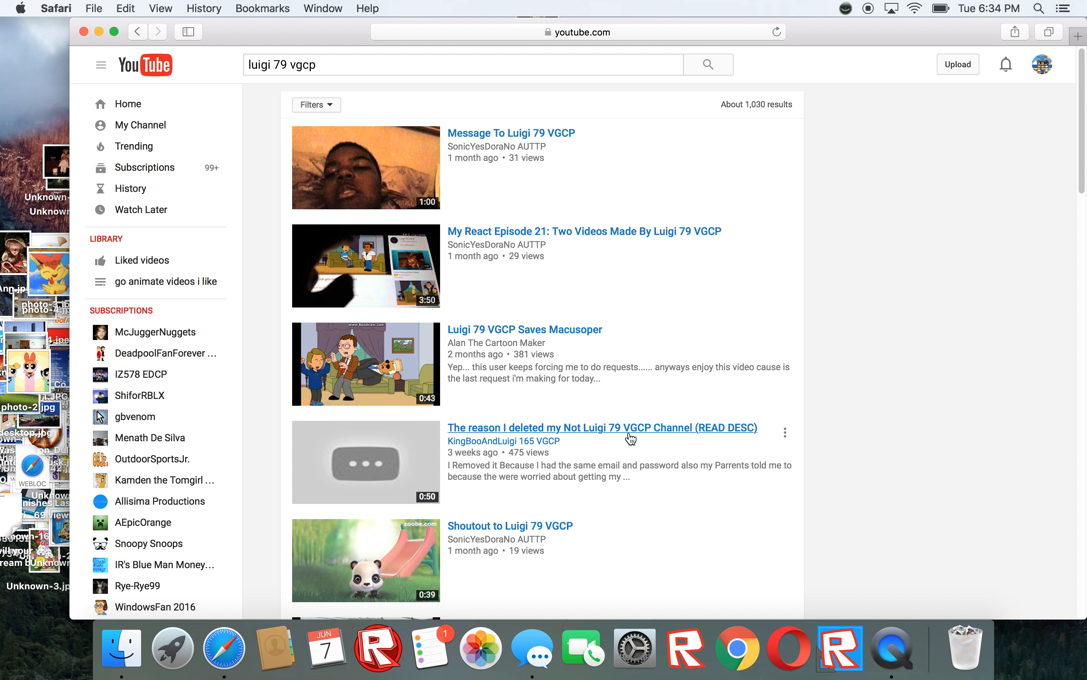
{"action": "left_click", "coordinate": [602, 428]}
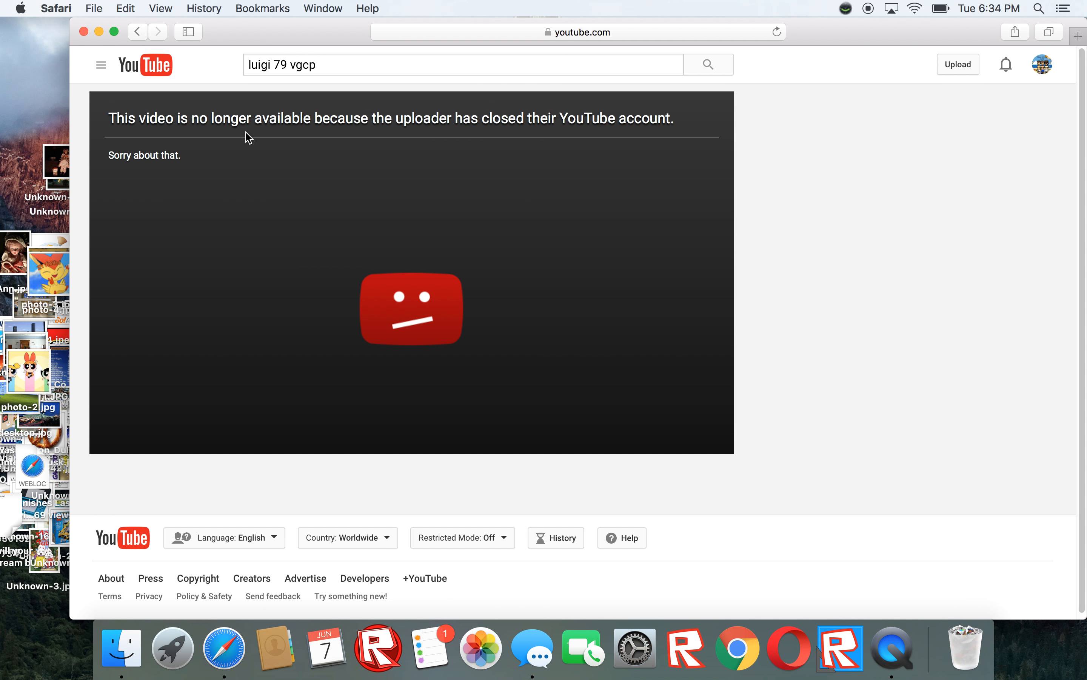